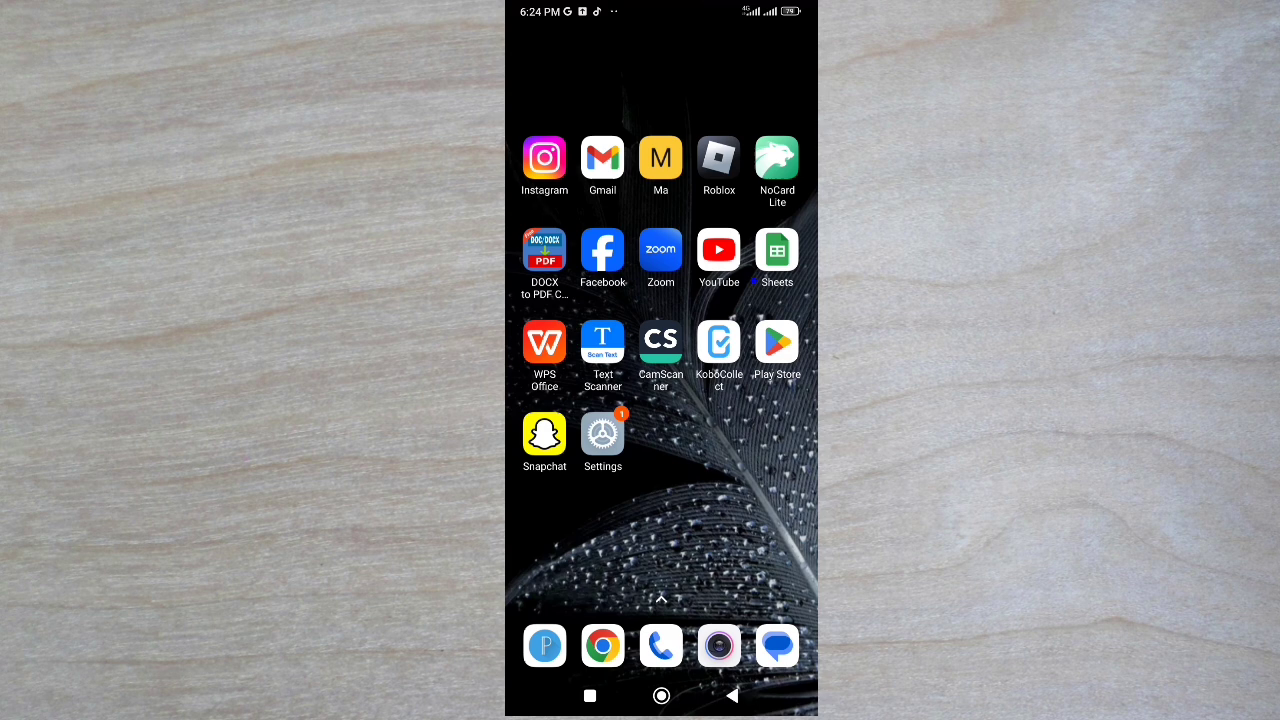
Launch Snapchat and reach its Settings page through the profile's gear icon.
click(544, 432)
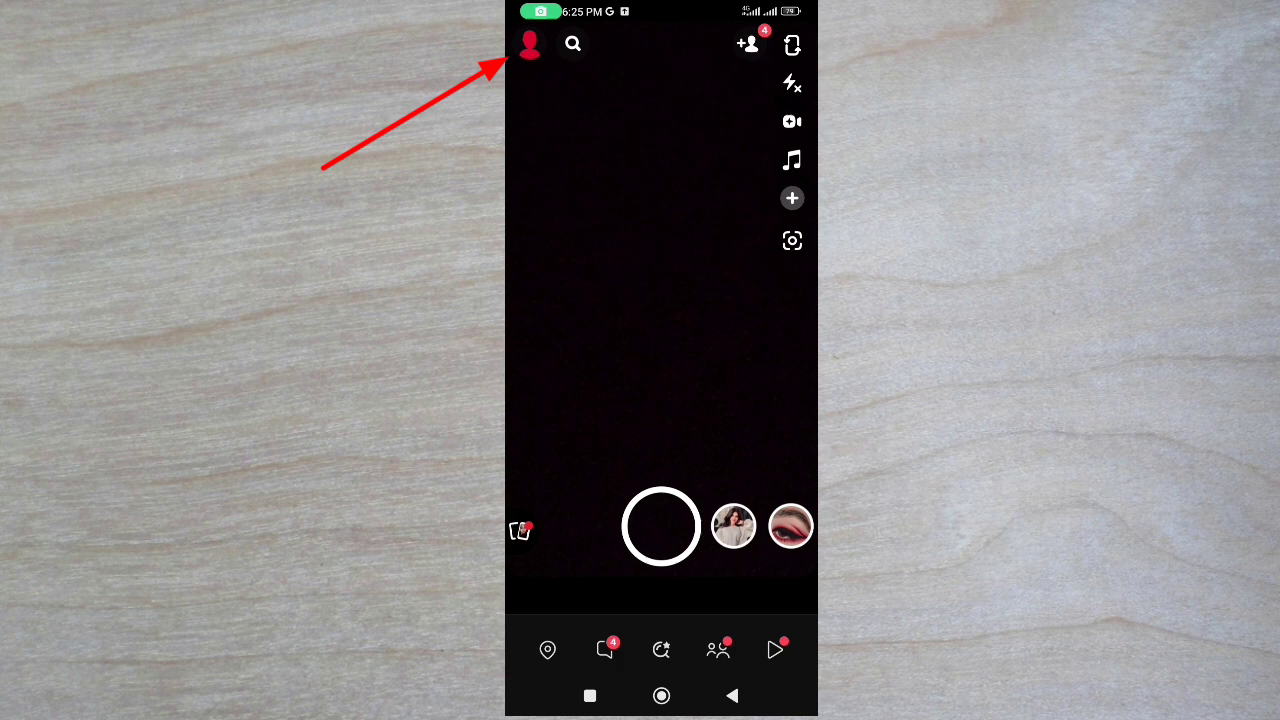
click(528, 44)
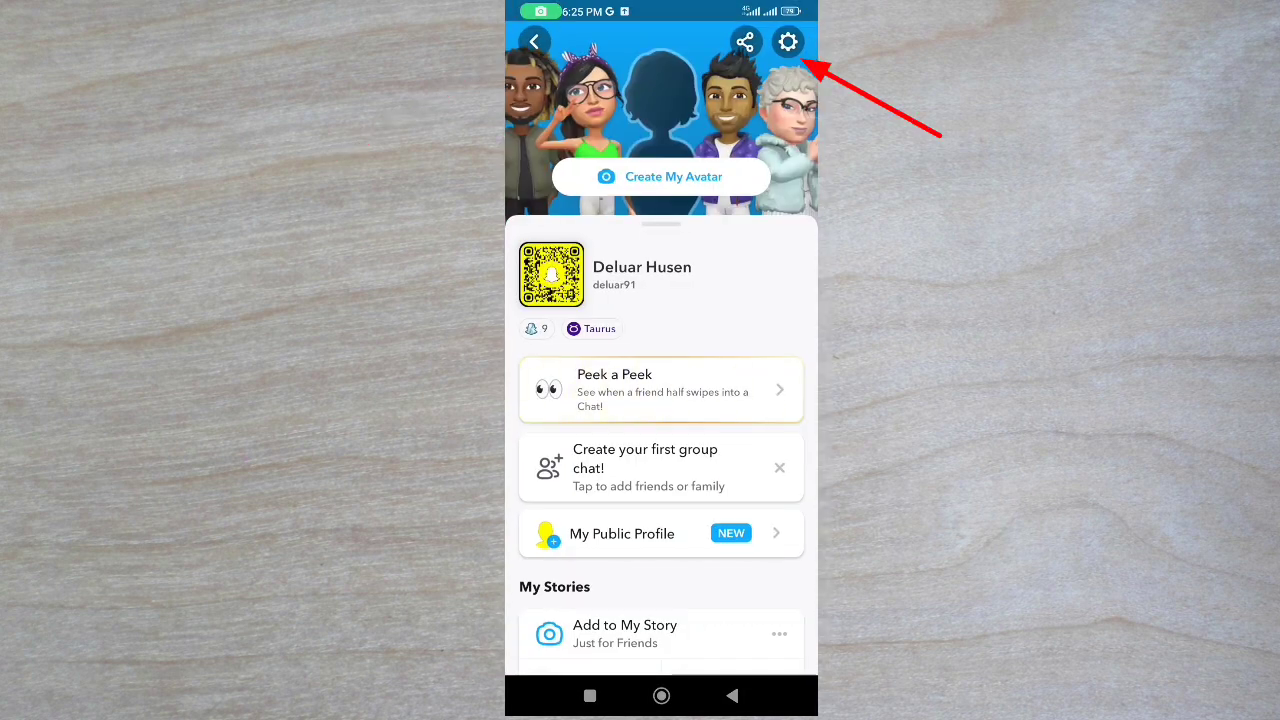
click(788, 42)
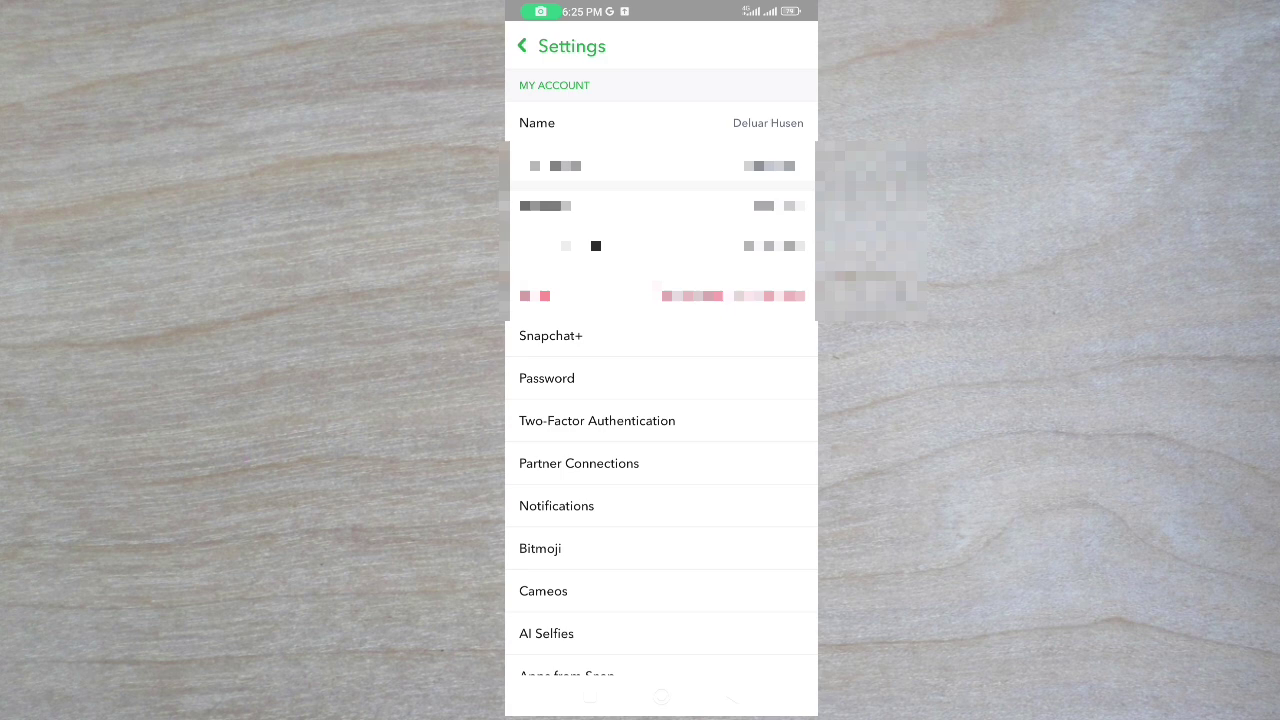
Review Notification Settings confirming every alert is ticked, then return to the home screen.
click(556, 504)
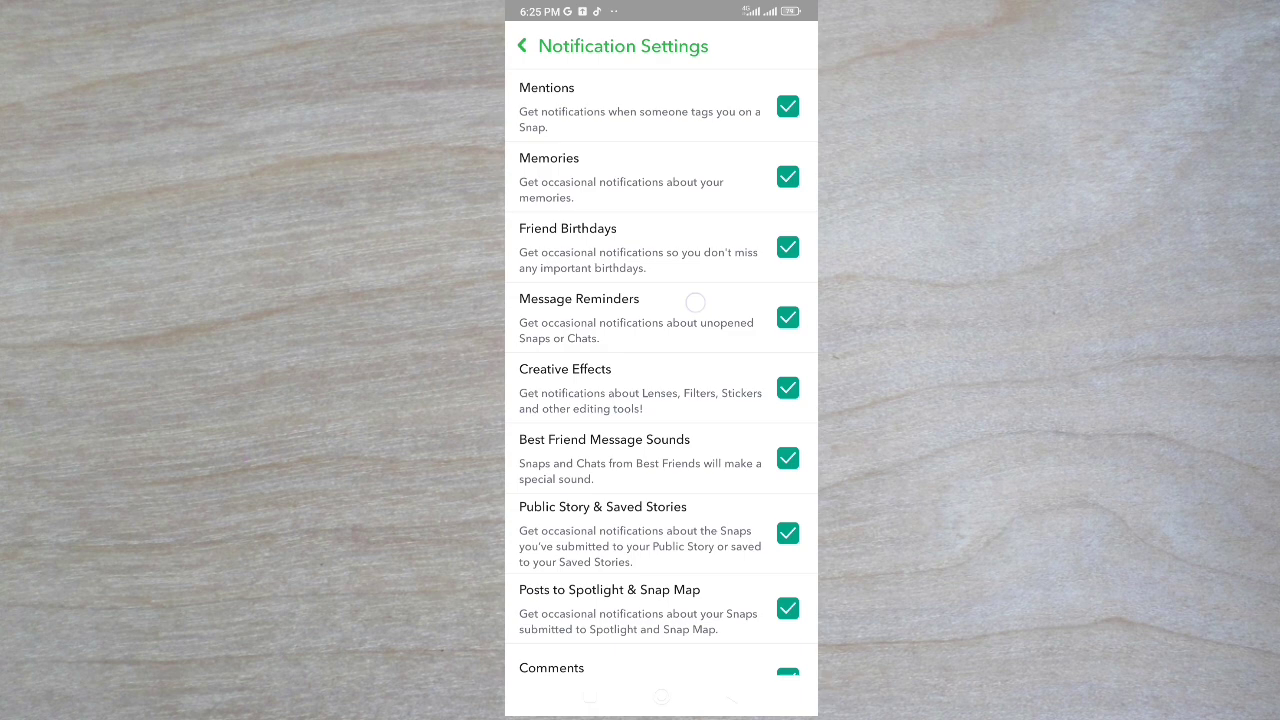
scroll(down, 3)
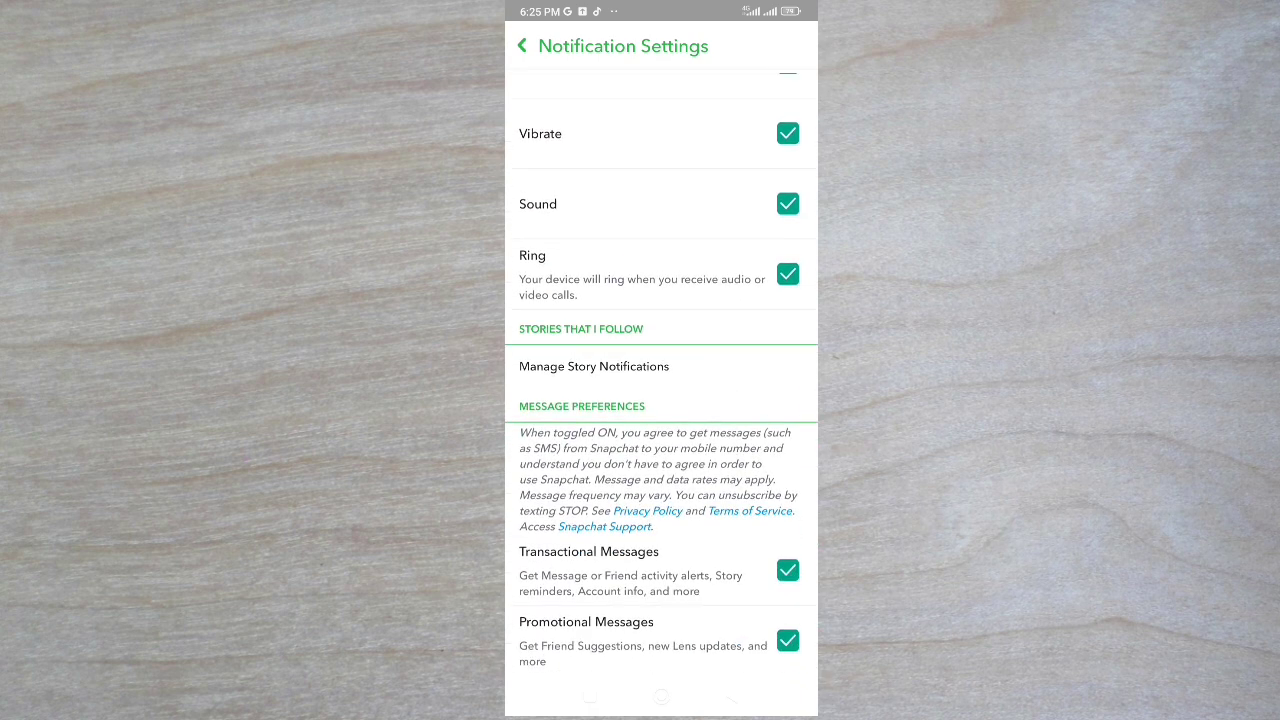
click(660, 696)
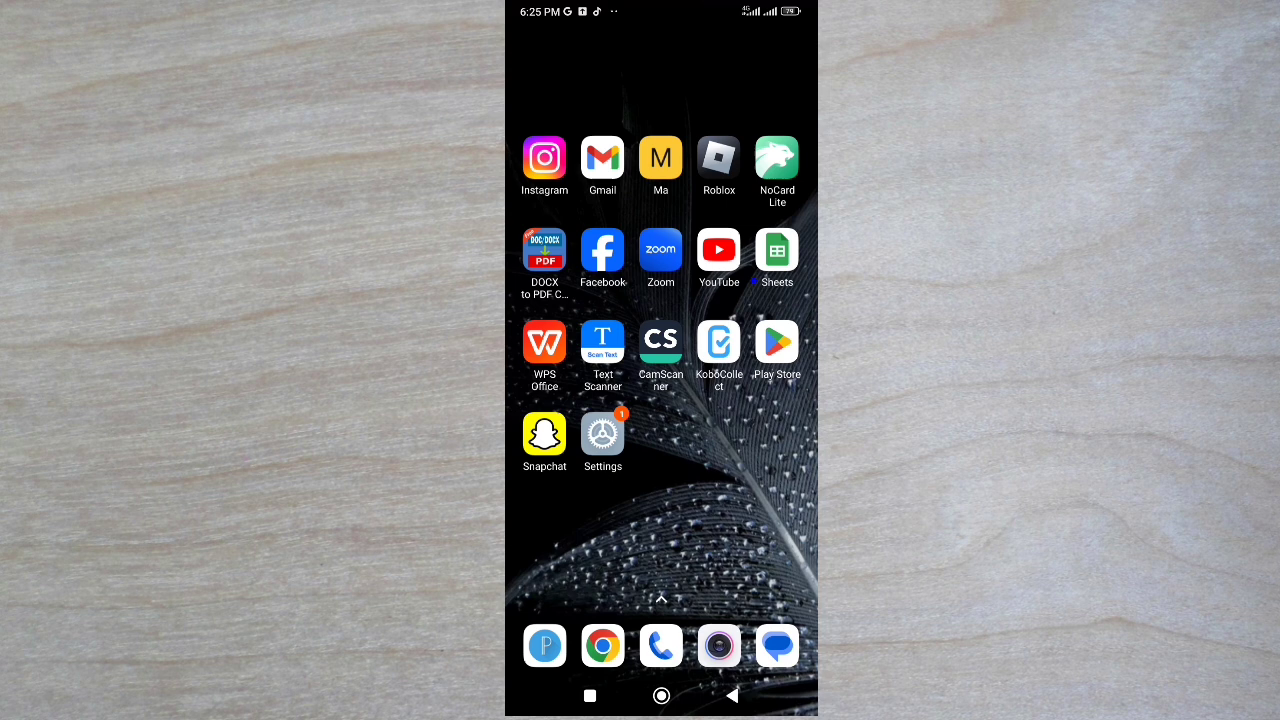
Reach the Manage apps list in Settings and start its empty app search.
click(602, 432)
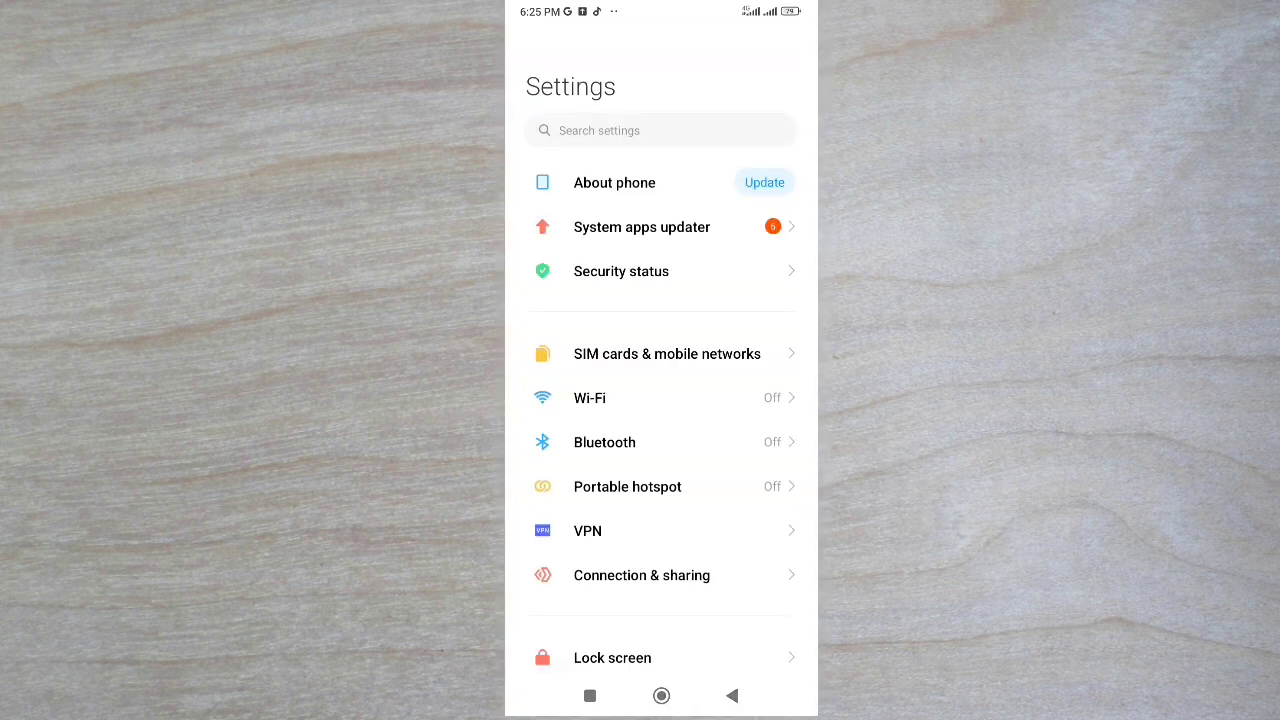
scroll(down, 3)
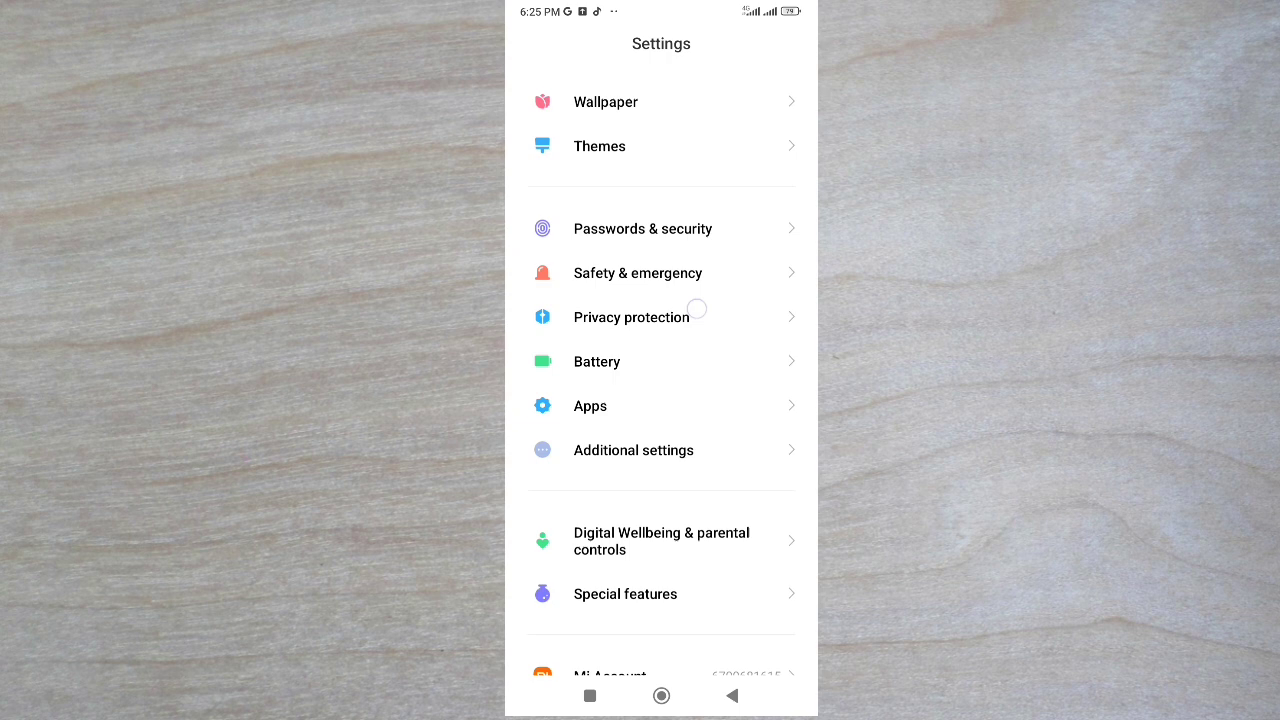
click(590, 404)
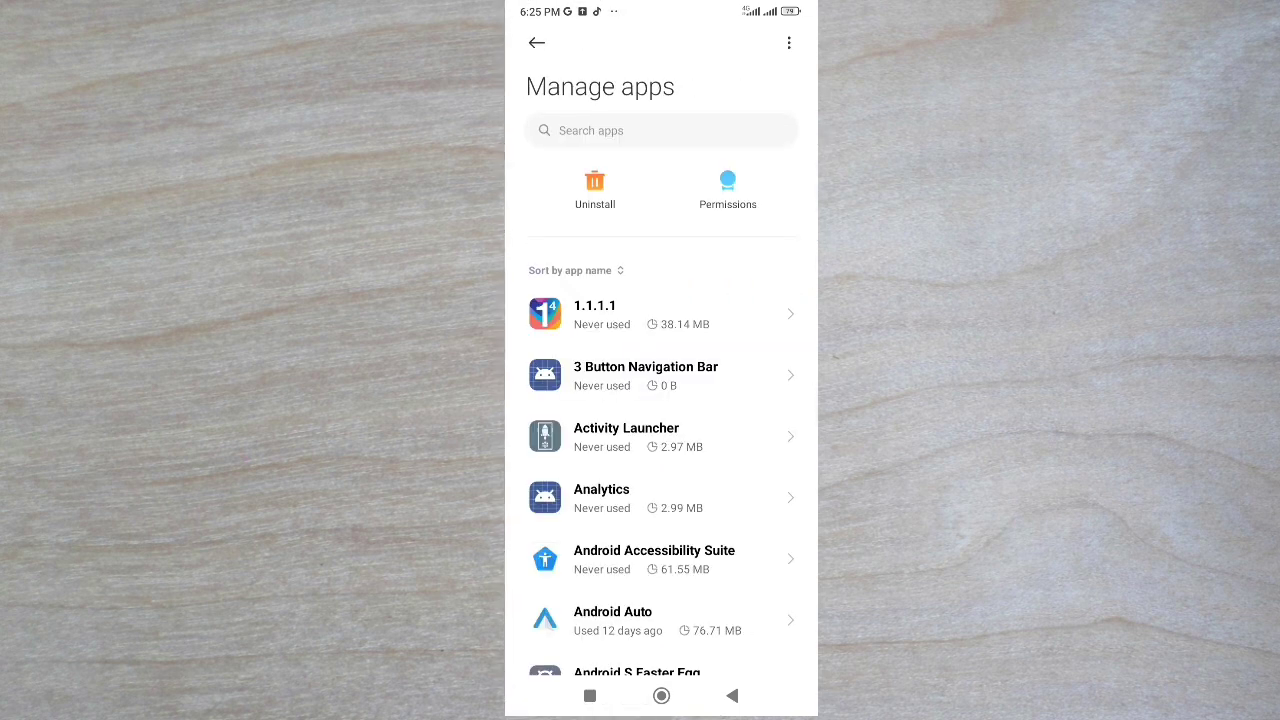
click(660, 130)
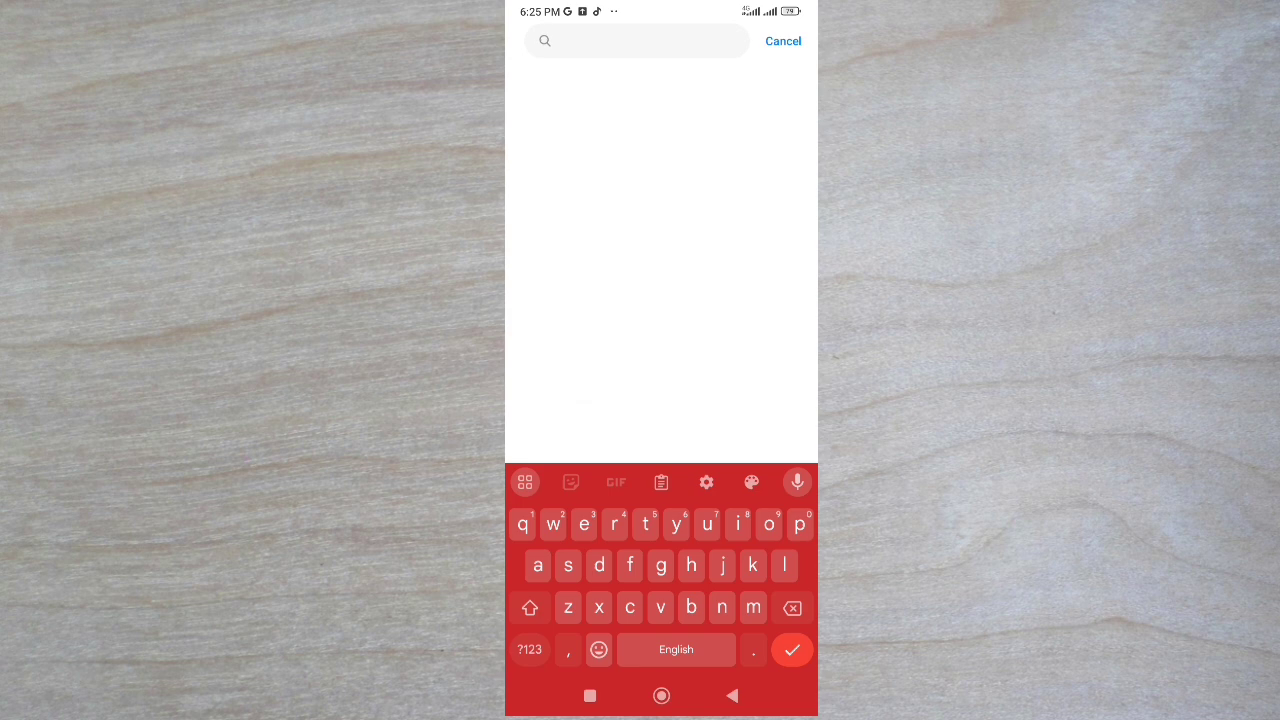
Find Snapchat and set its Microphone permission to 'Allow only while using the app'.
text(n)
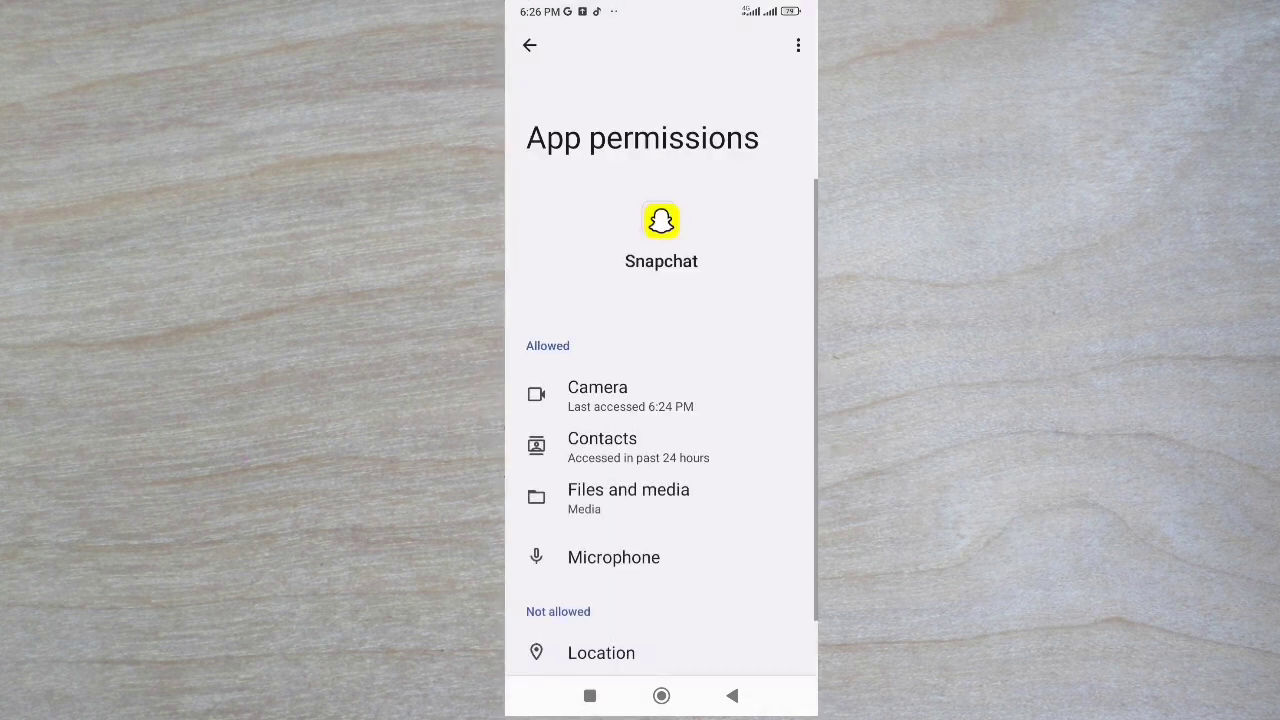
scroll(up, 3)
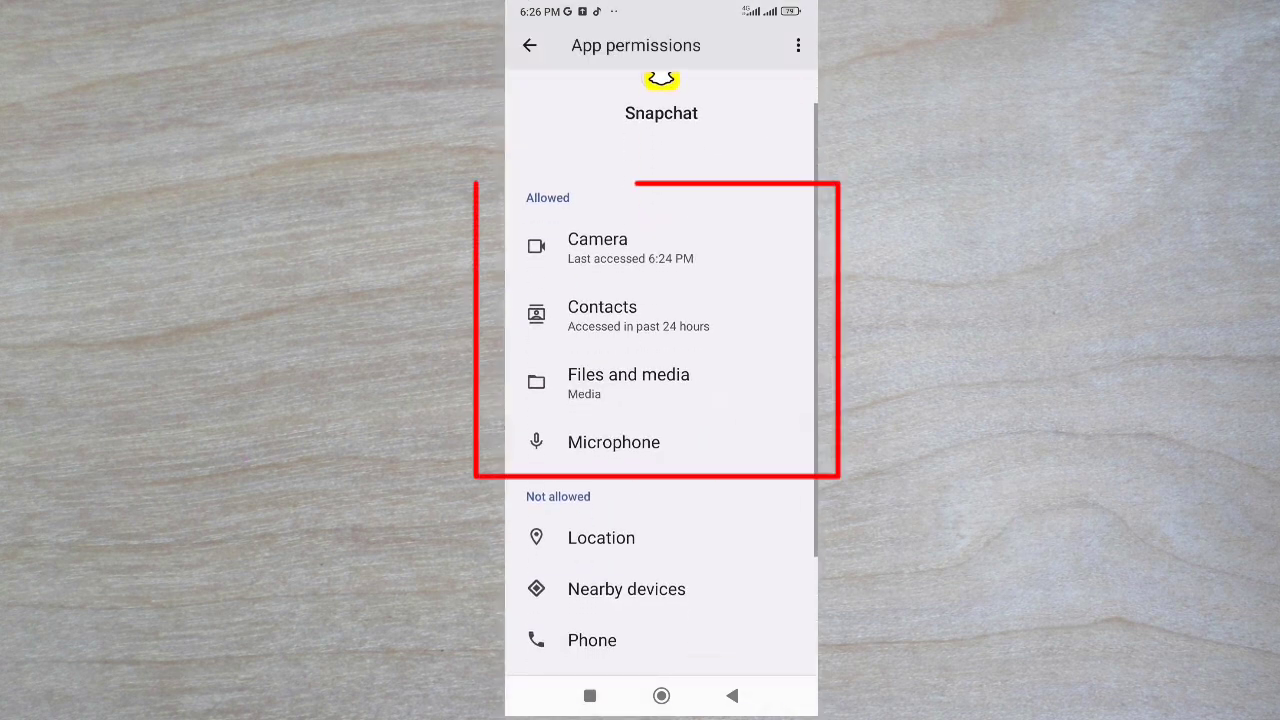
click(612, 442)
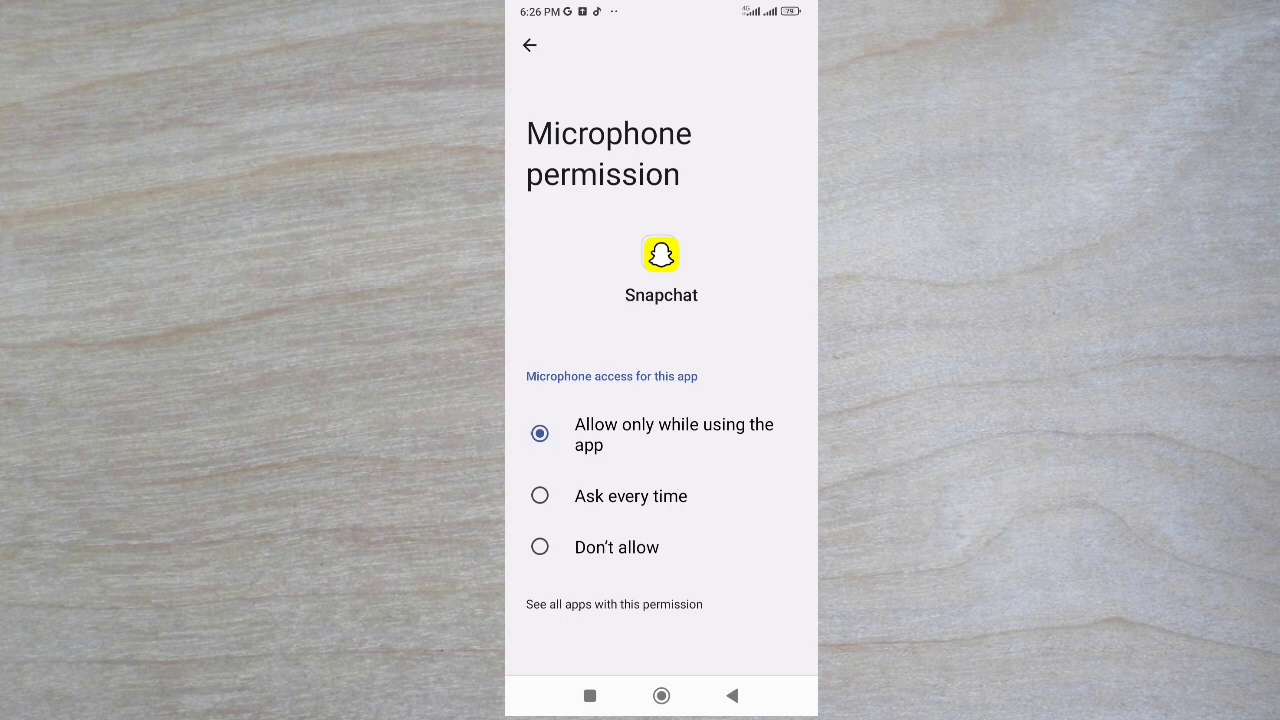
click(528, 46)
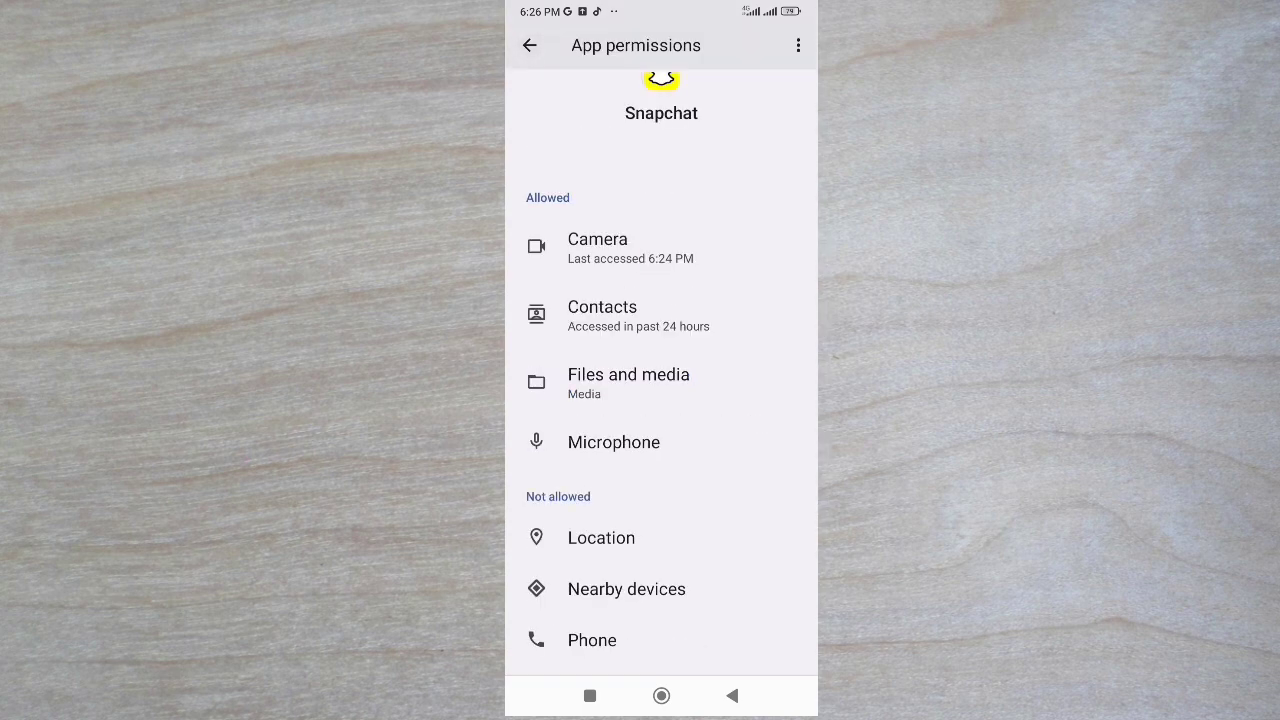
click(528, 44)
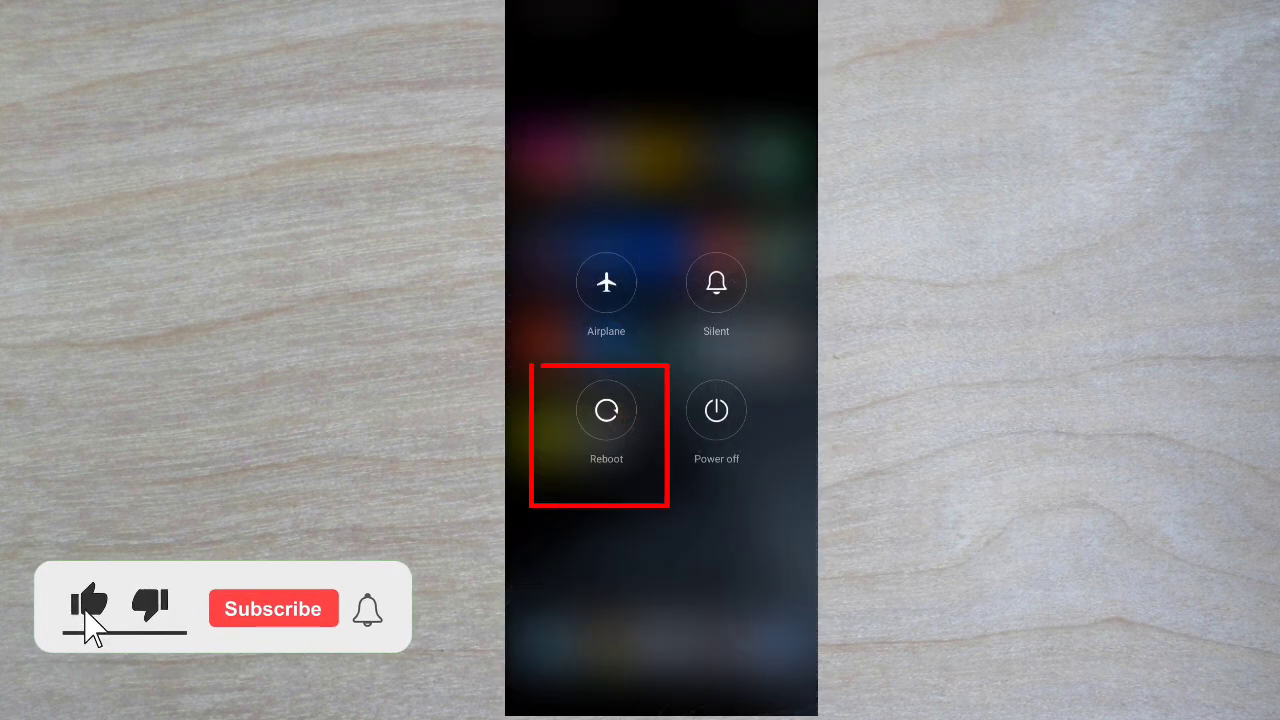
Reboot the phone from the power menu and wait for the home screen.
click(606, 410)
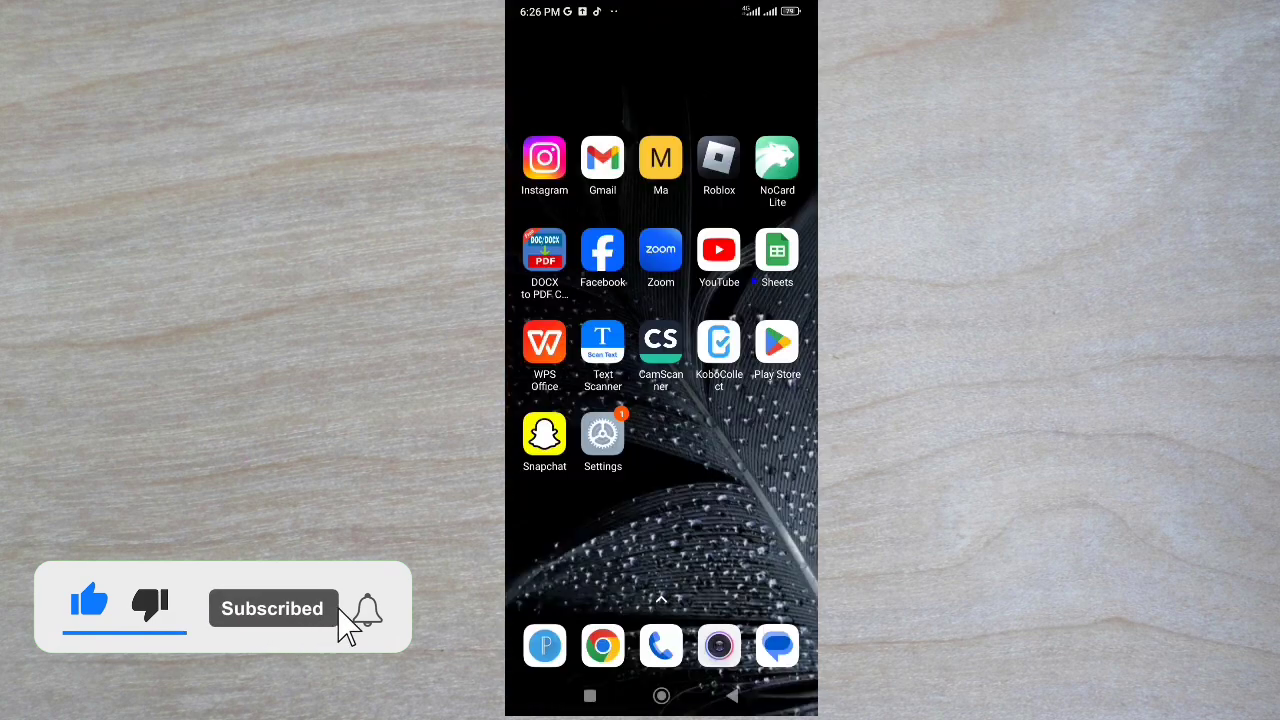
click(368, 608)
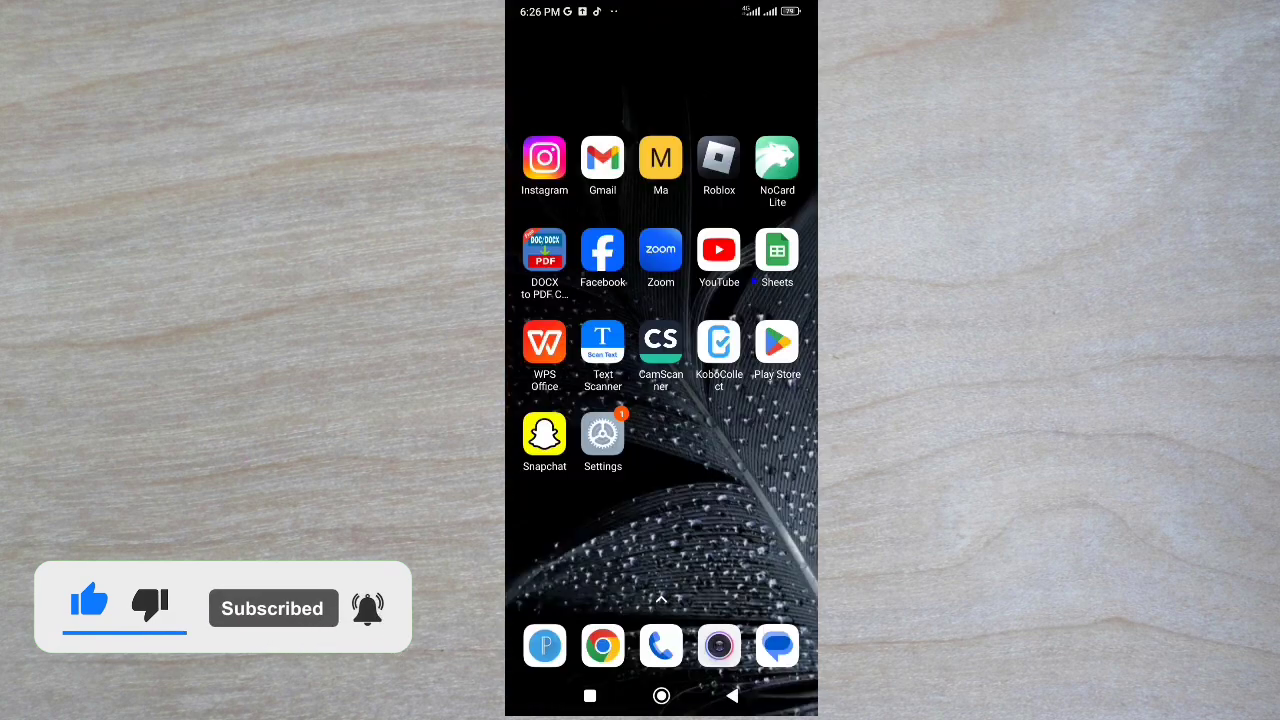